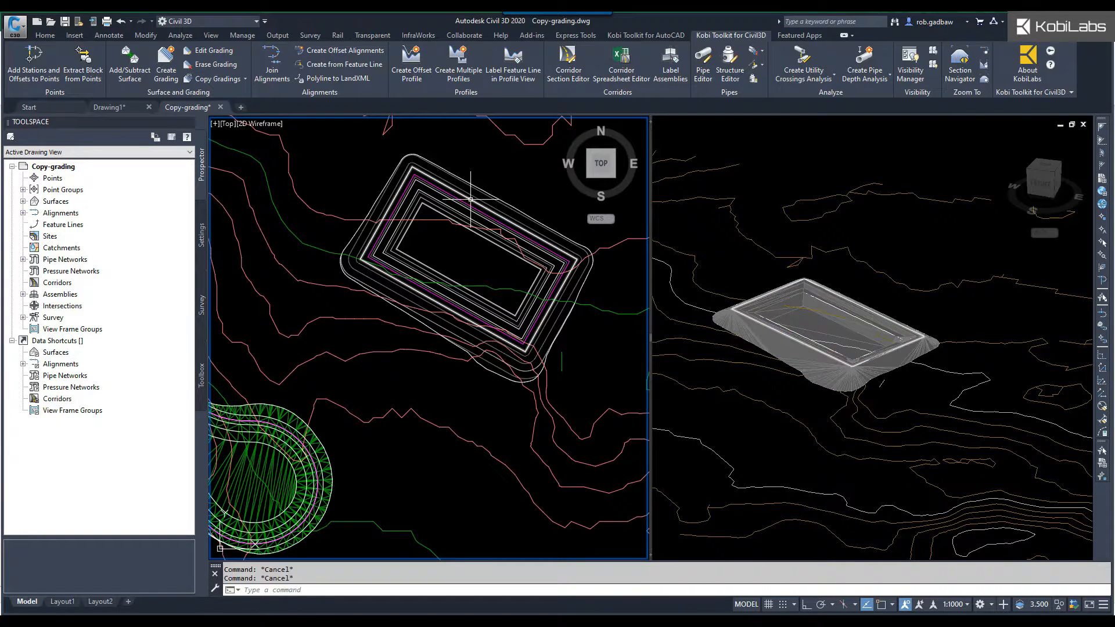
Select the rectangular grading's footprint and grab its bottom corner grip to stretch it
left_click(528, 349)
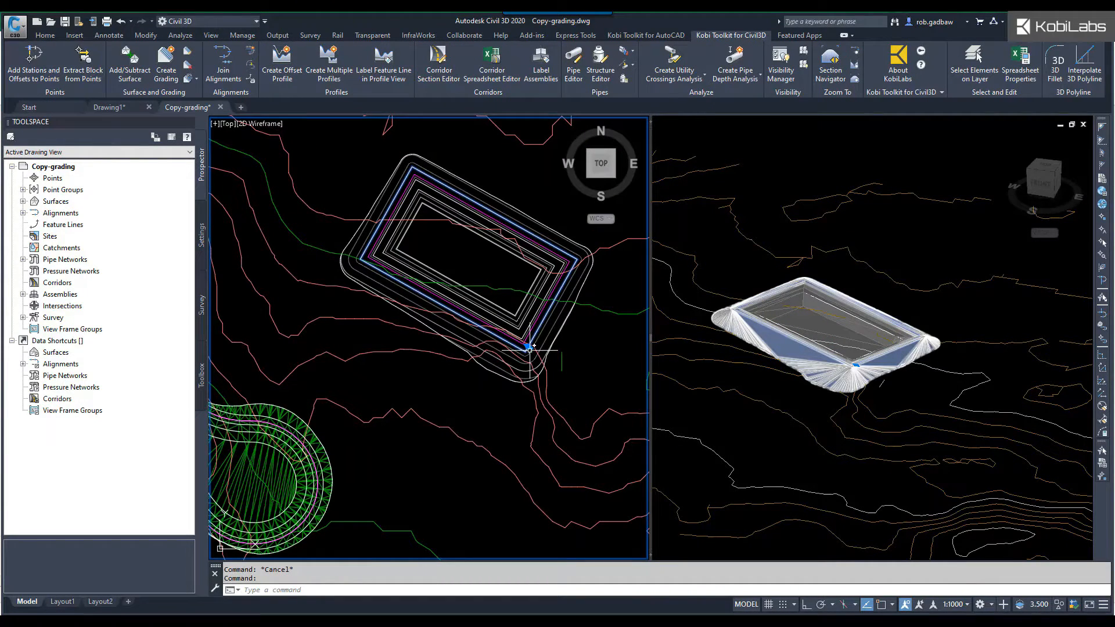
left_click(528, 347)
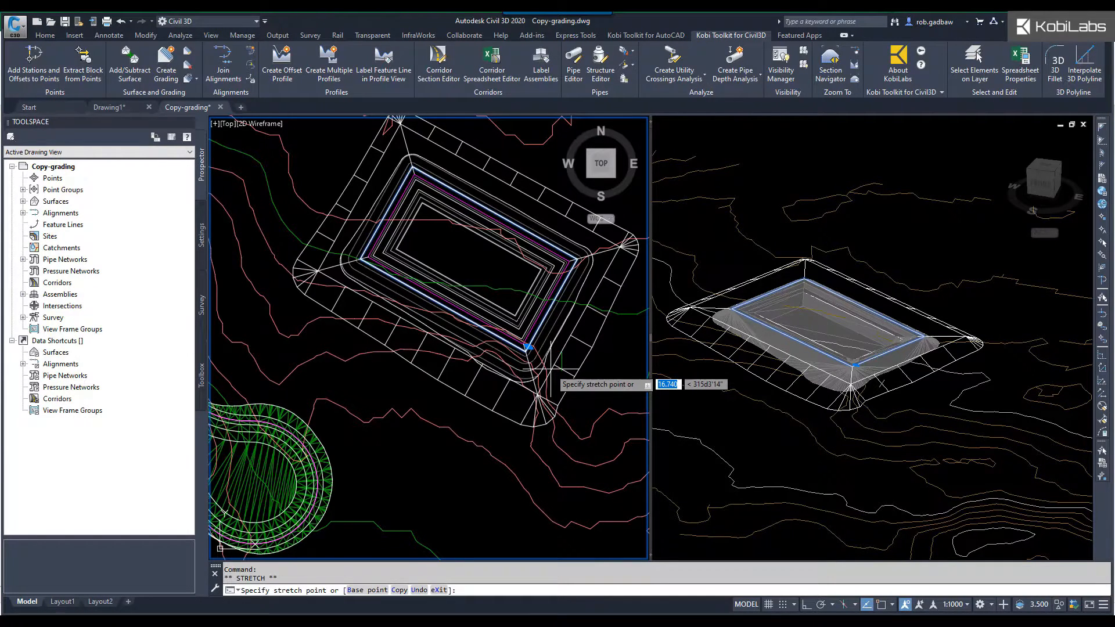
Cancel the corner stretch and show the Kobi Toolkit grading copy, join and split commands
key("Escape")
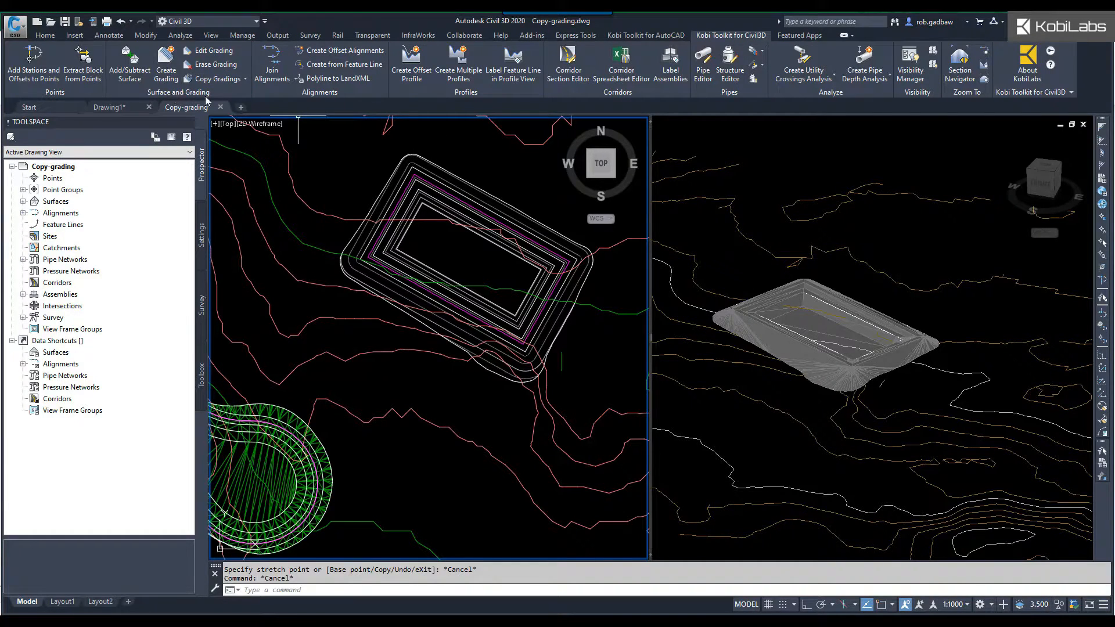
mouse_move(217, 78)
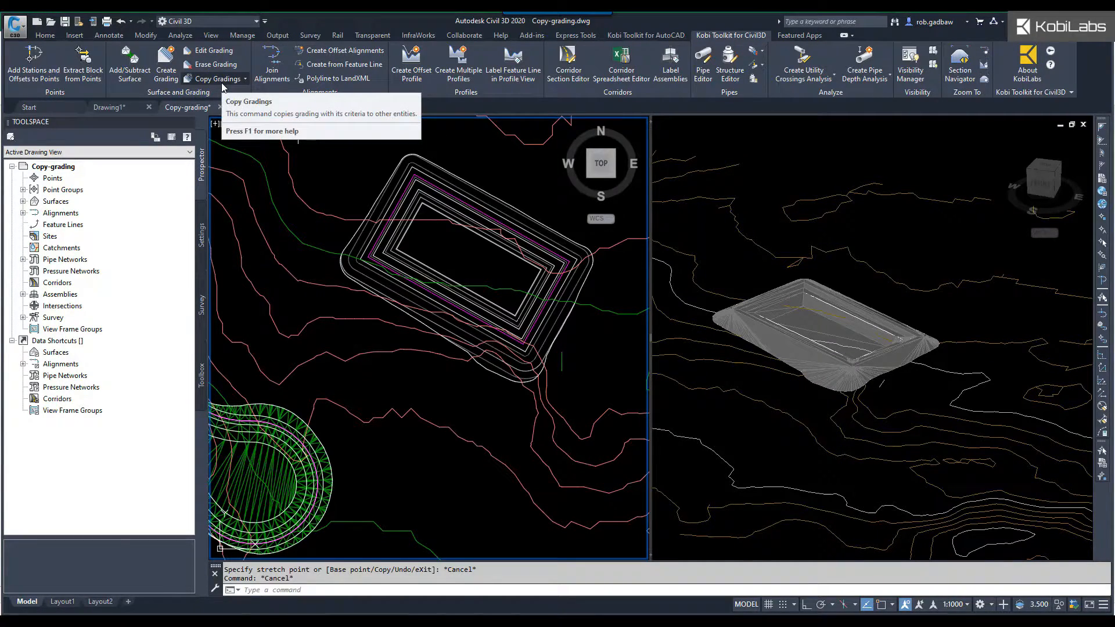
left_click(244, 78)
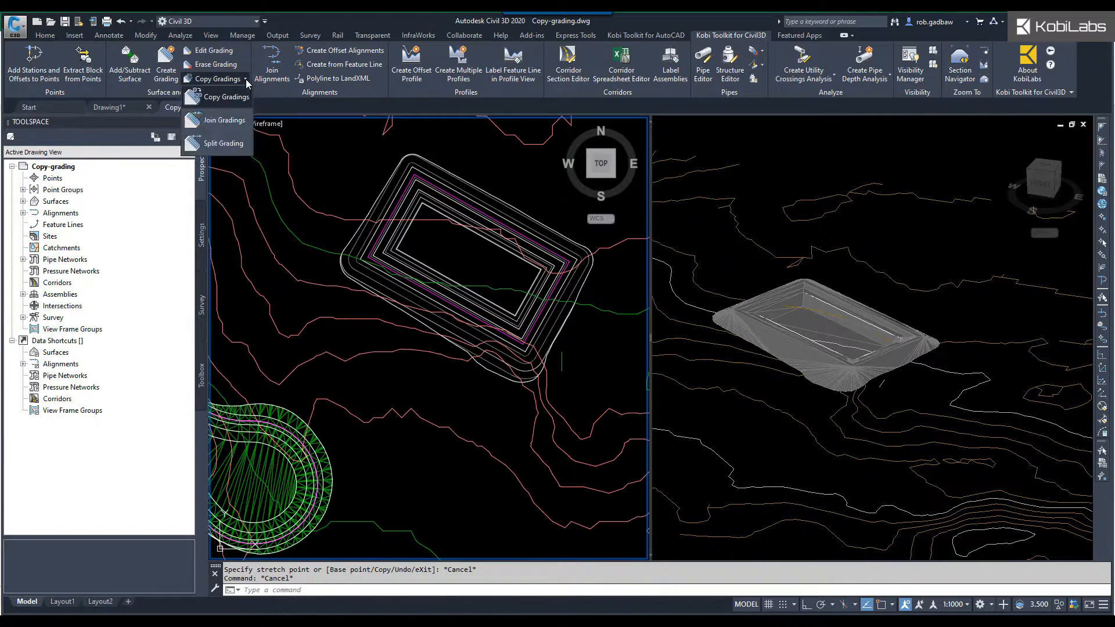
mouse_move(222, 144)
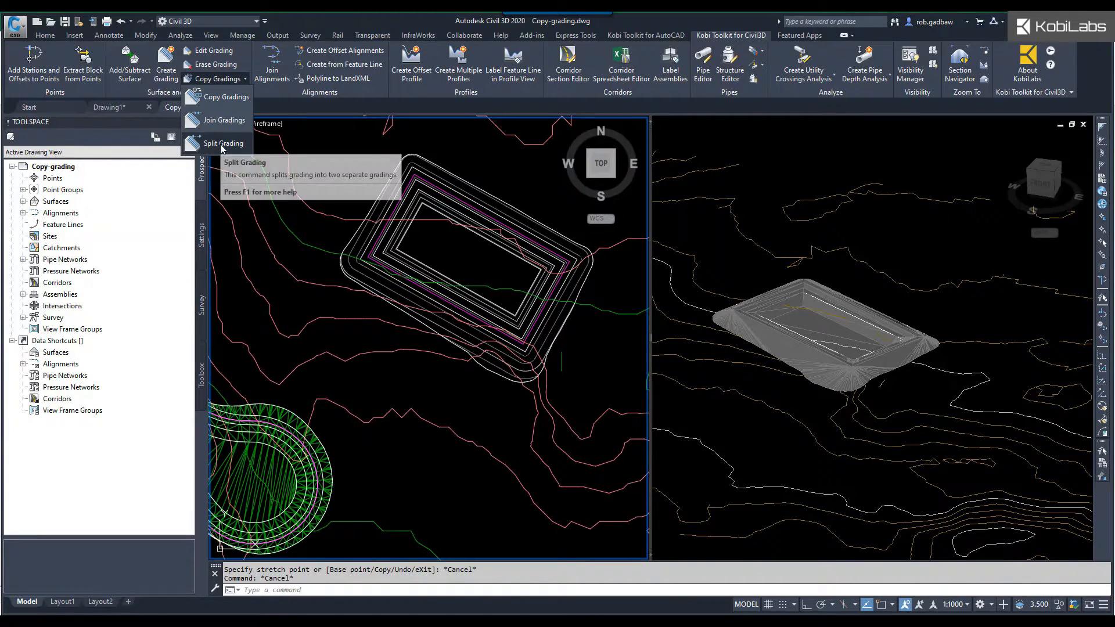
Run Split Grading and pick the rectangular pond grading to divide
left_click(219, 143)
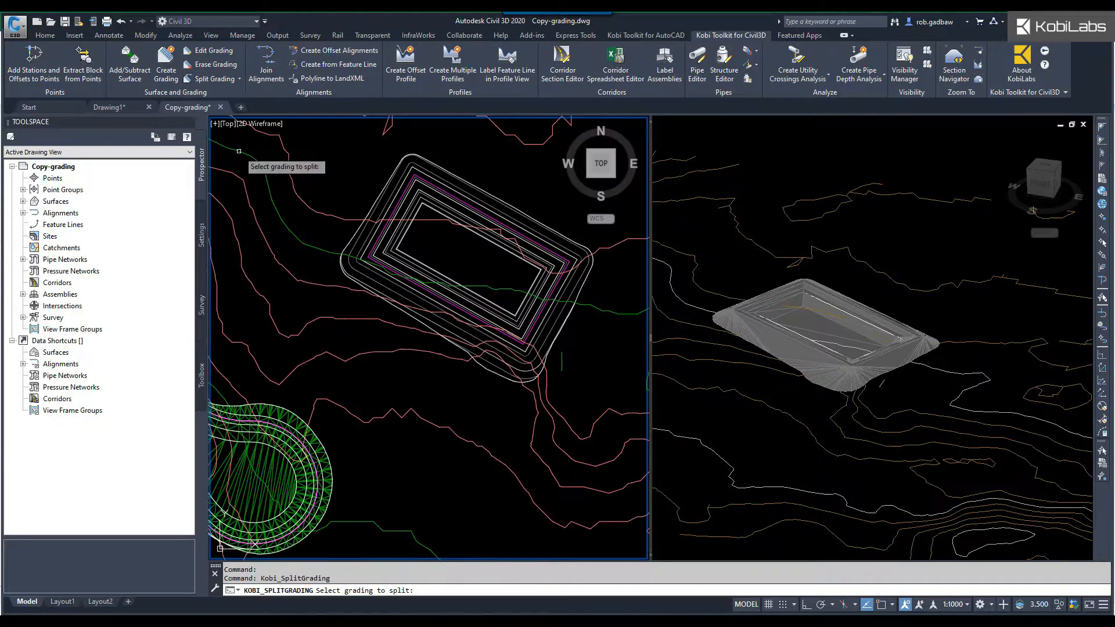
mouse_move(394, 230)
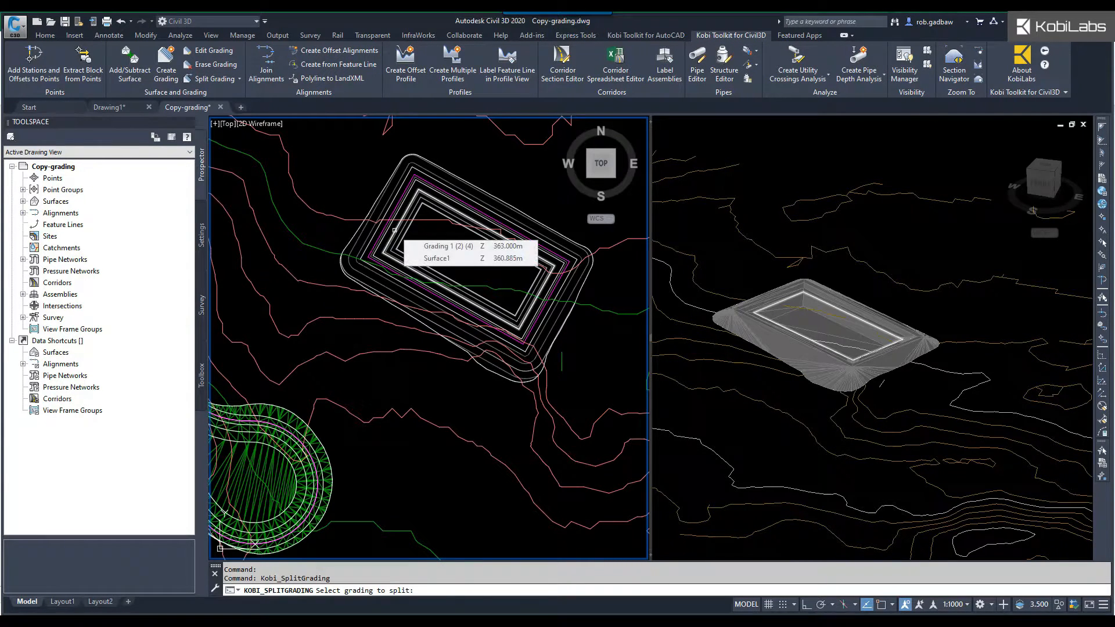
mouse_move(464, 206)
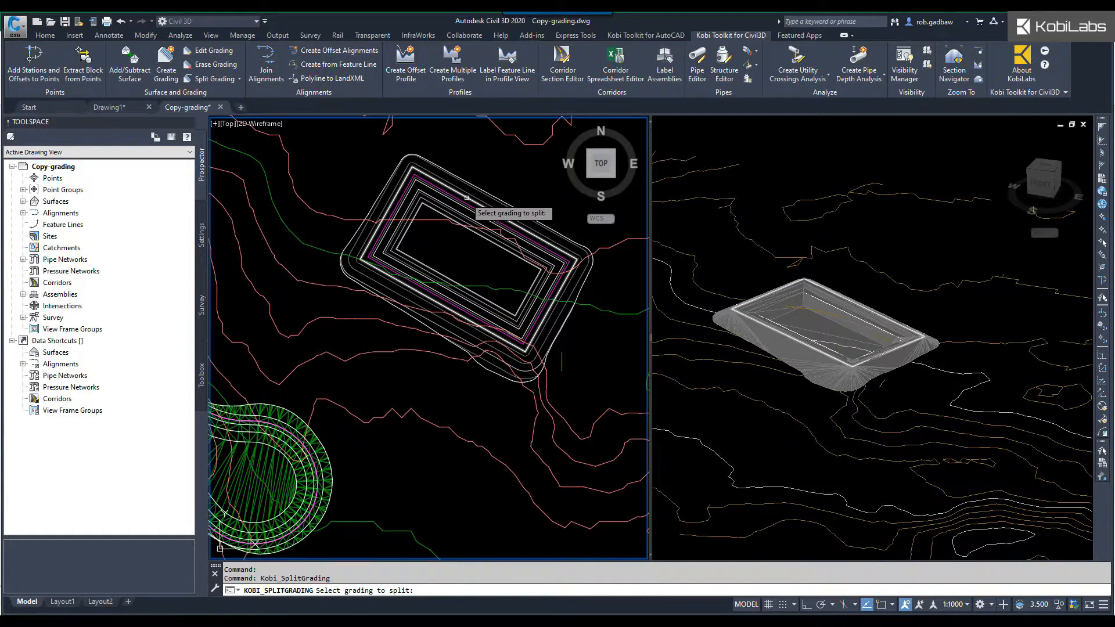
left_click(465, 197)
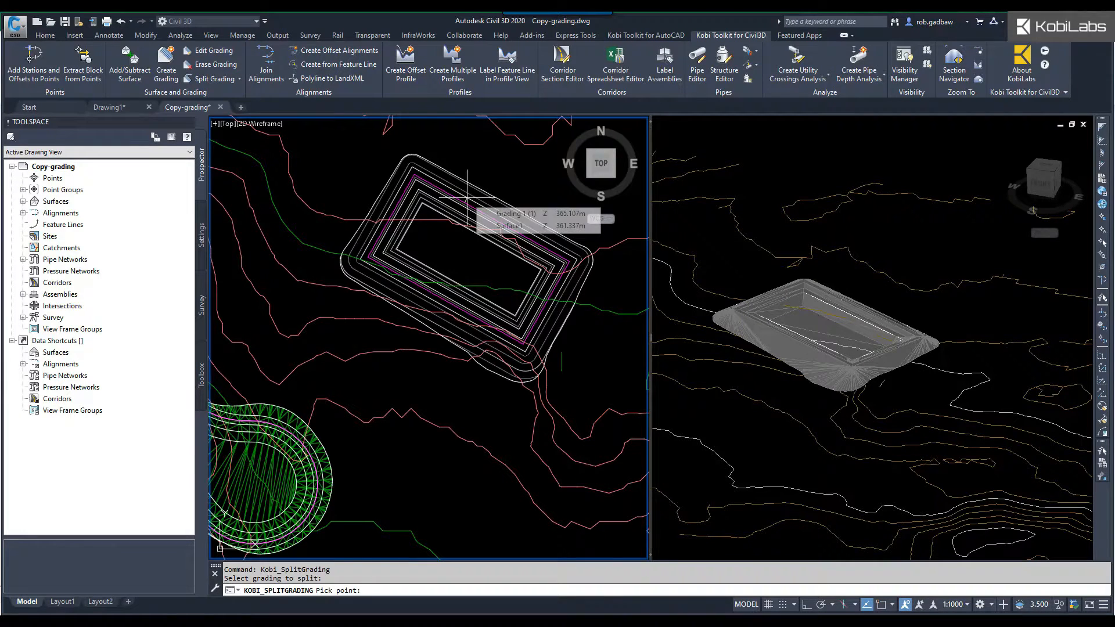